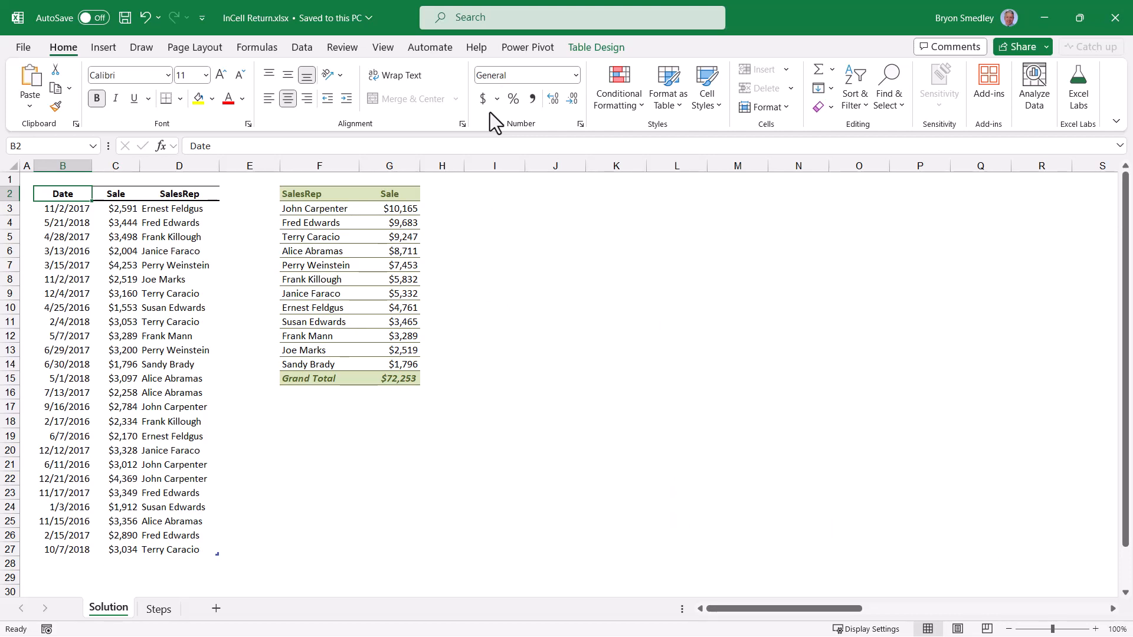
- Select cell F2 so its long LET summary formula shows in the formula bar
click(302, 193)
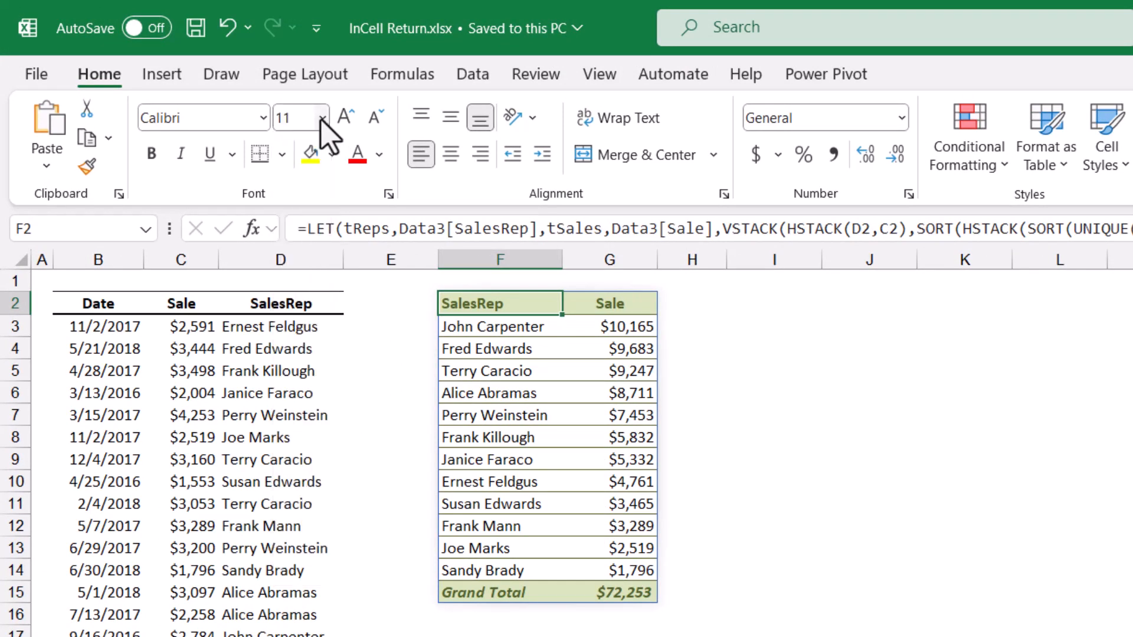
- In Excel Options > General, choose a larger default font size for new workbooks
click(35, 73)
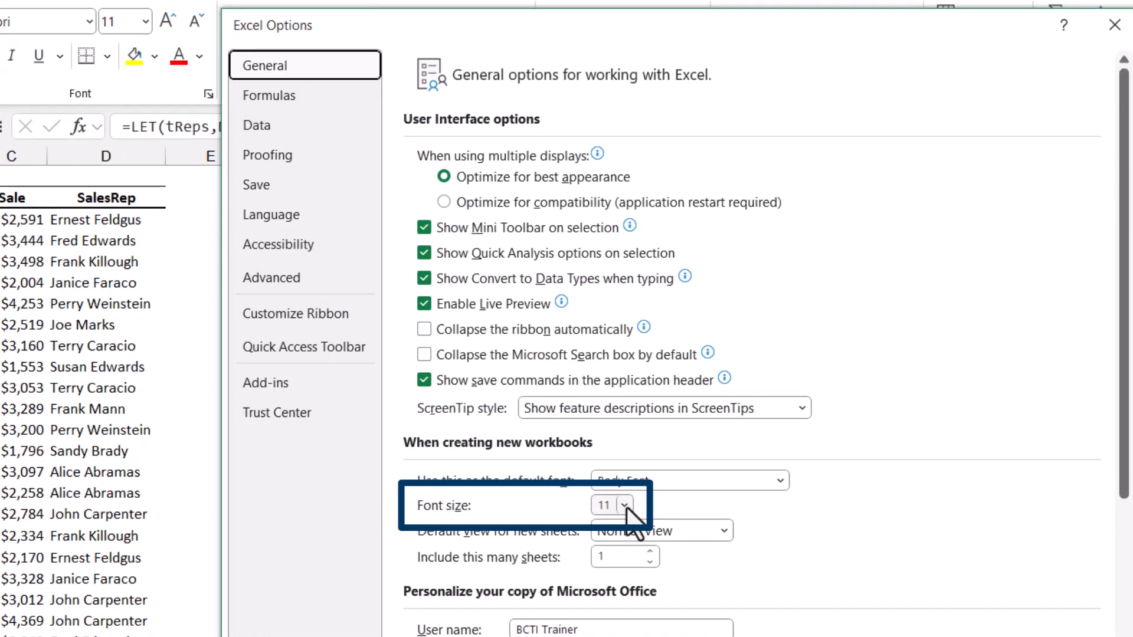
click(625, 504)
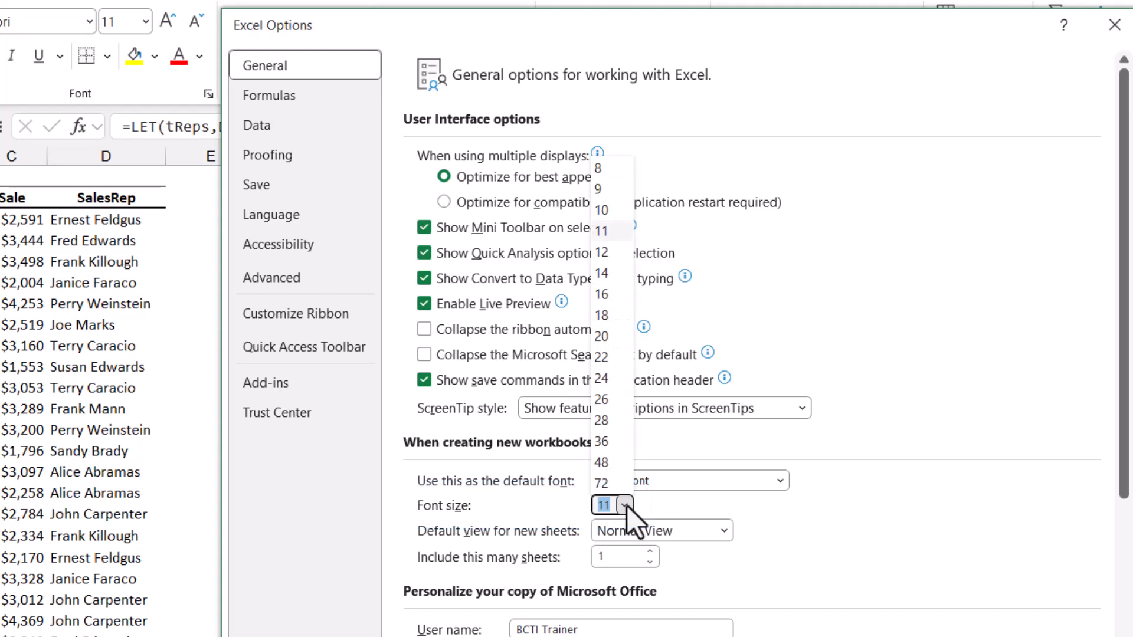
mouse_move(617, 375)
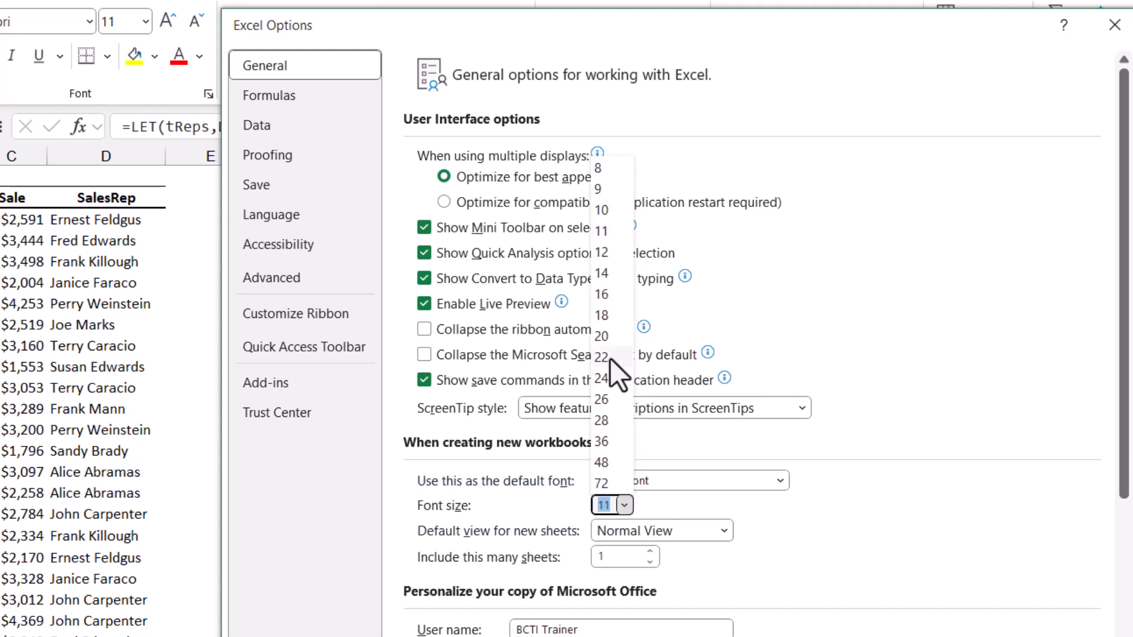
click(600, 357)
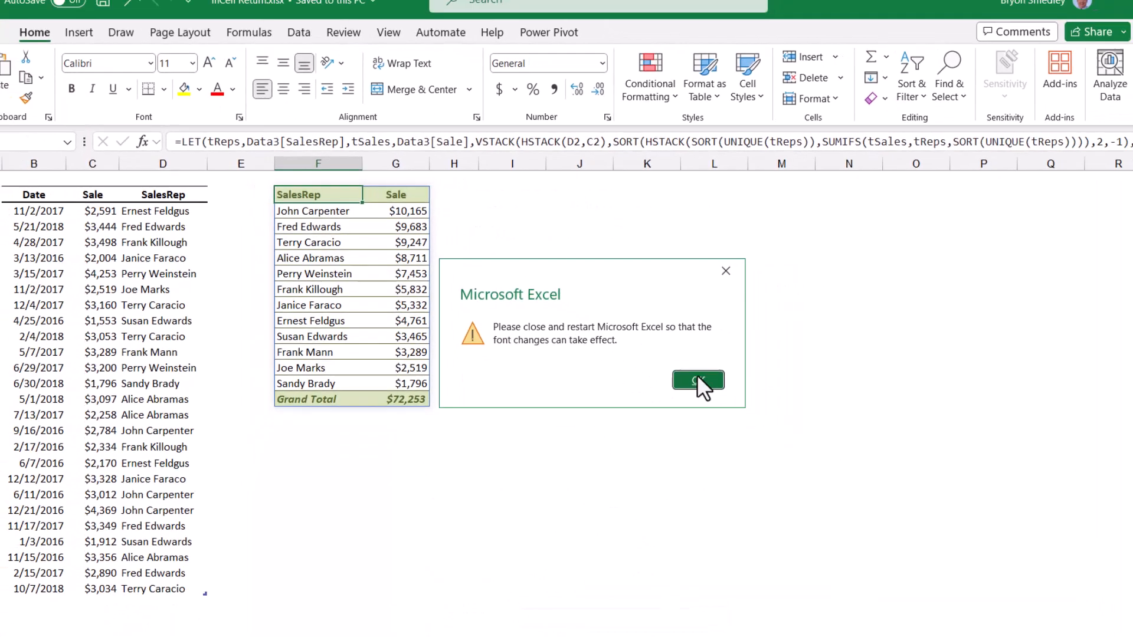
- Dismiss the restart notice so the F2 formula appears in larger type
click(696, 381)
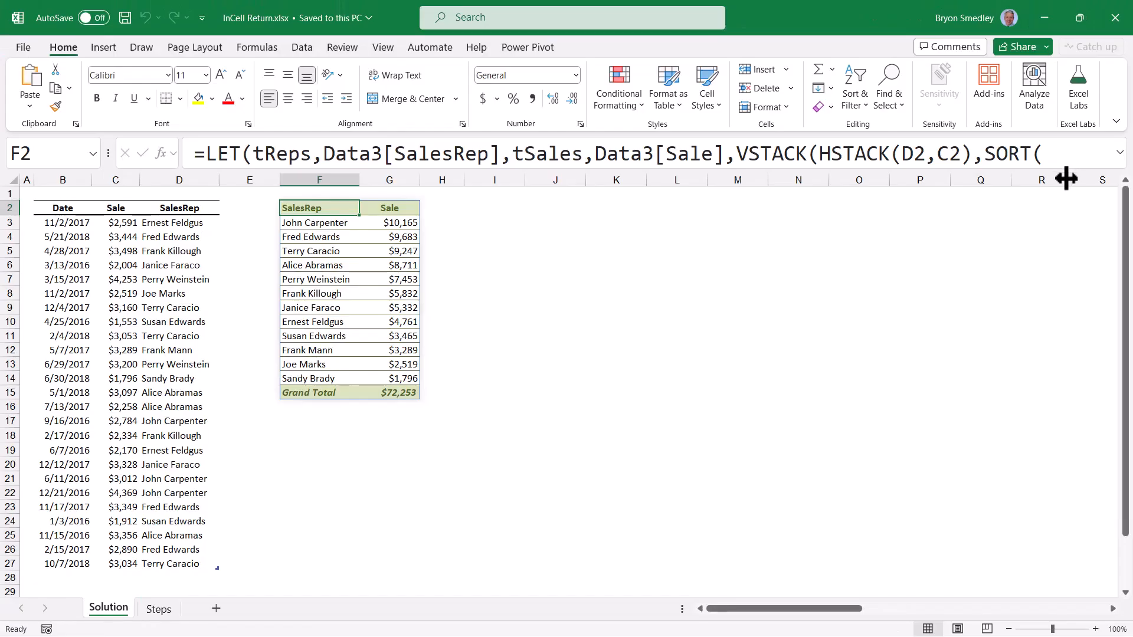
mouse_move(1083, 160)
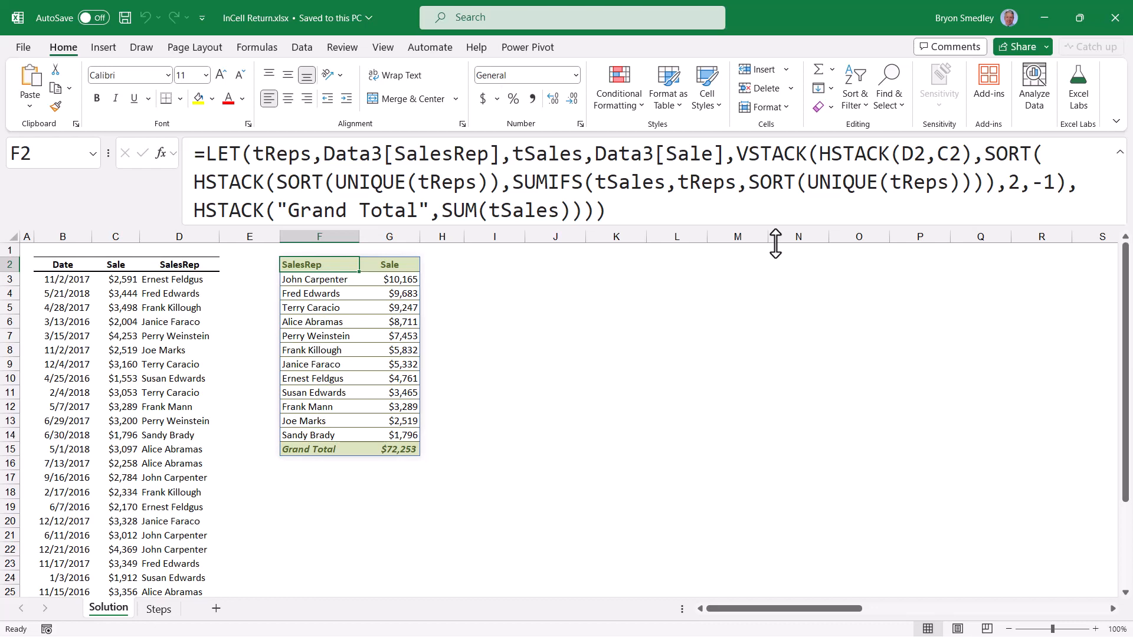
mouse_move(768, 227)
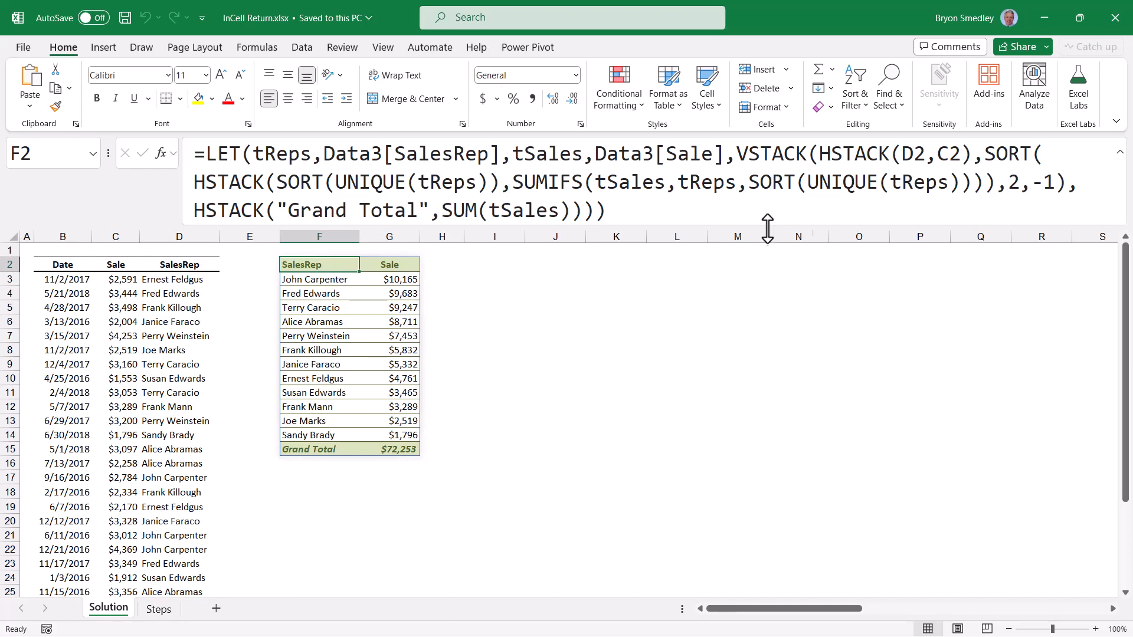
mouse_move(767, 229)
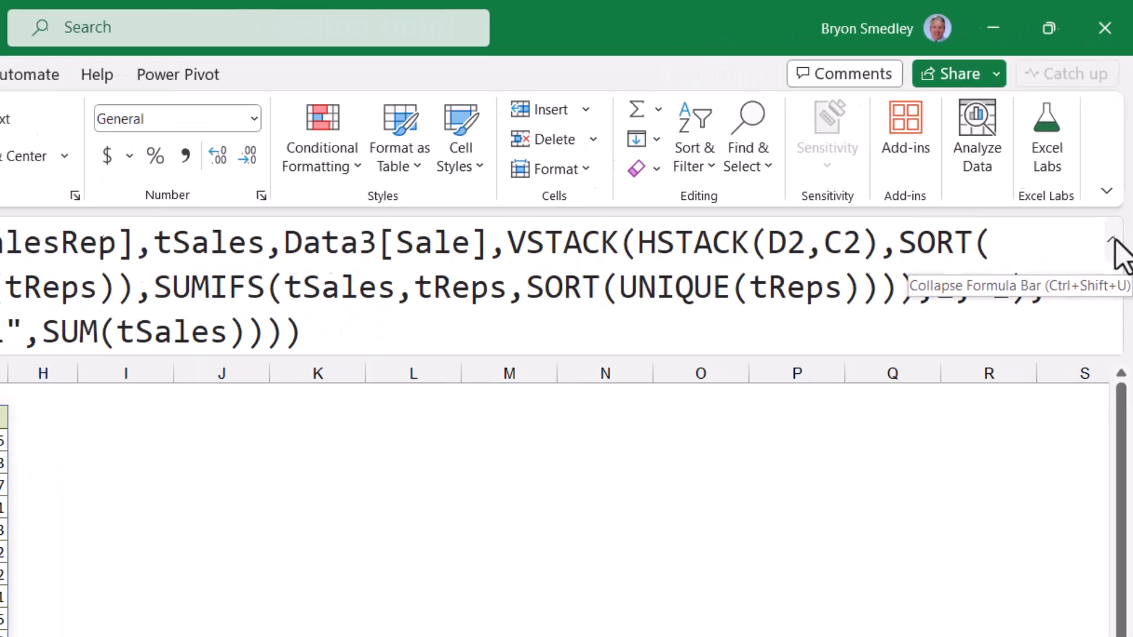
click(1118, 248)
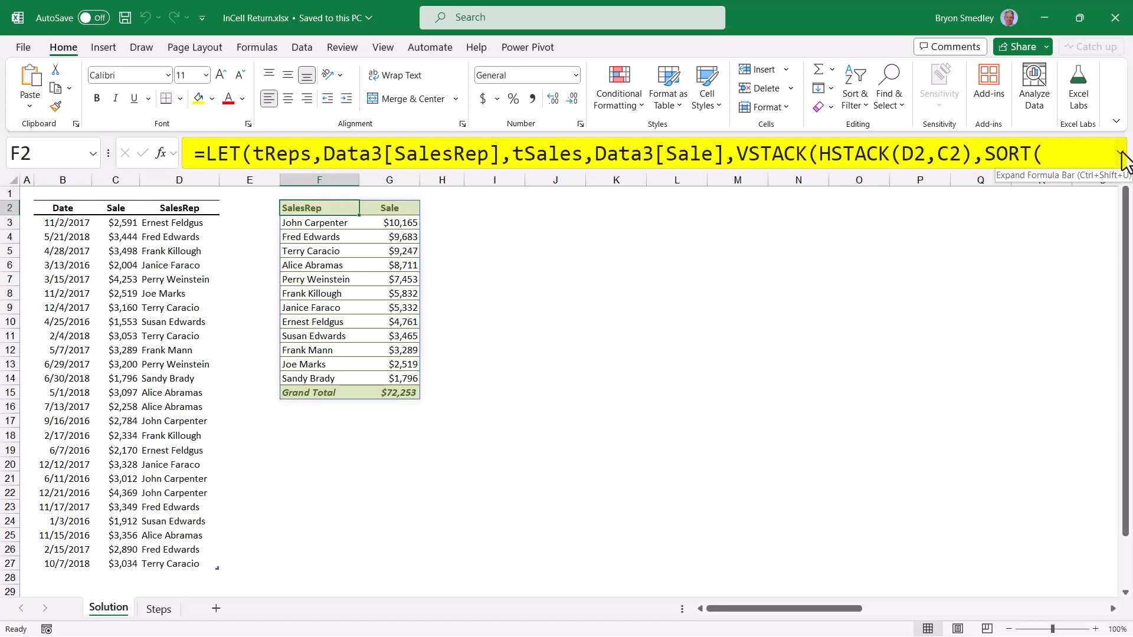
click(1118, 156)
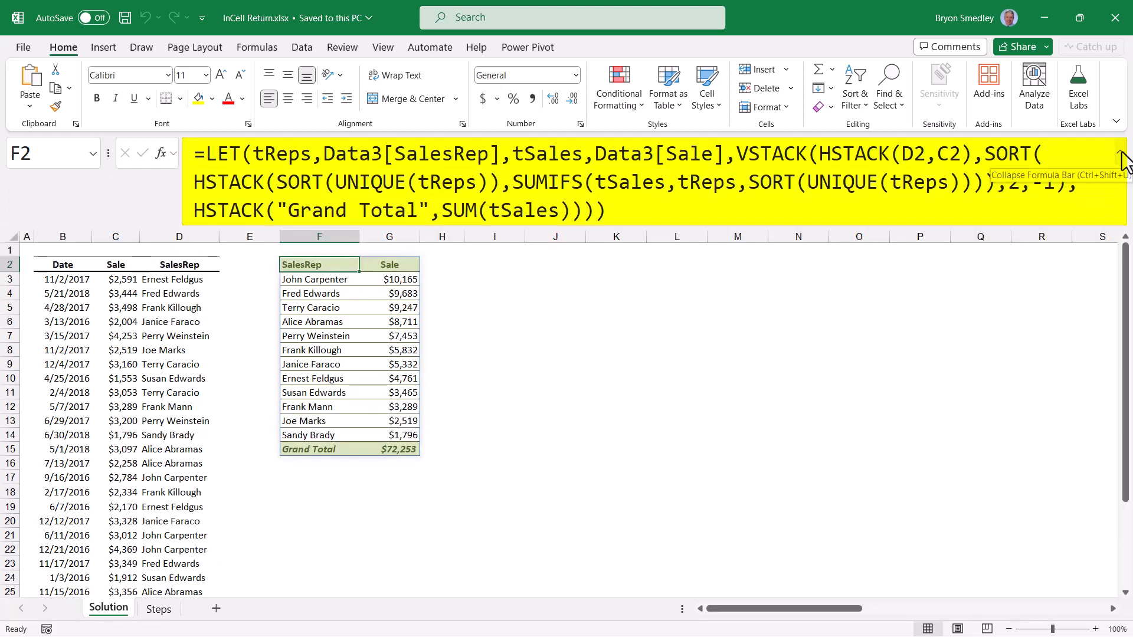
click(1118, 159)
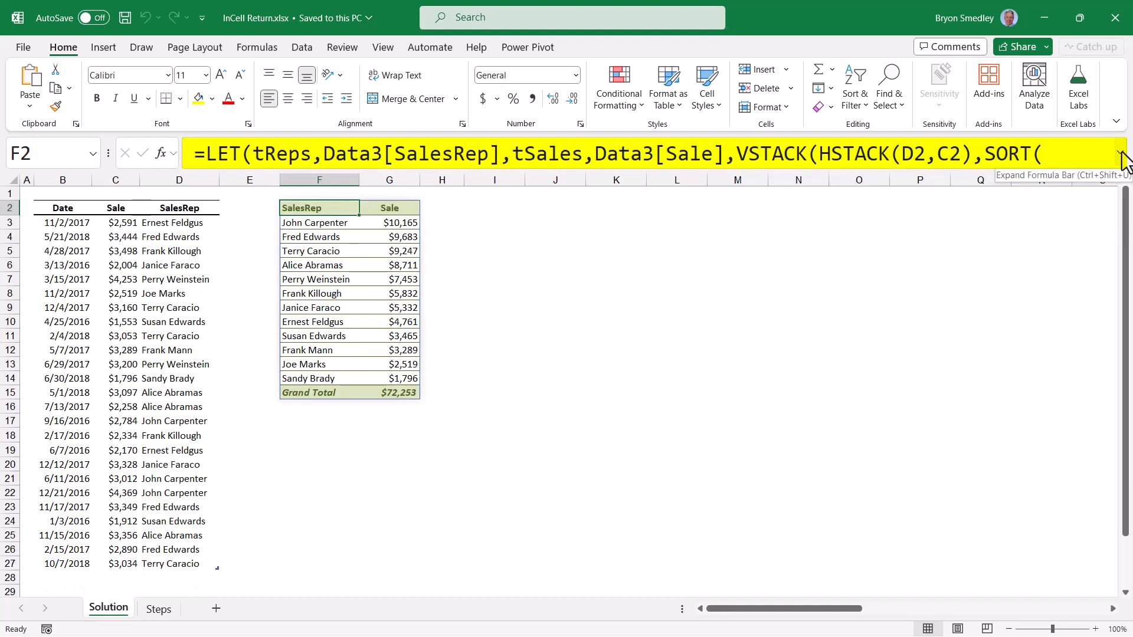
click(1121, 157)
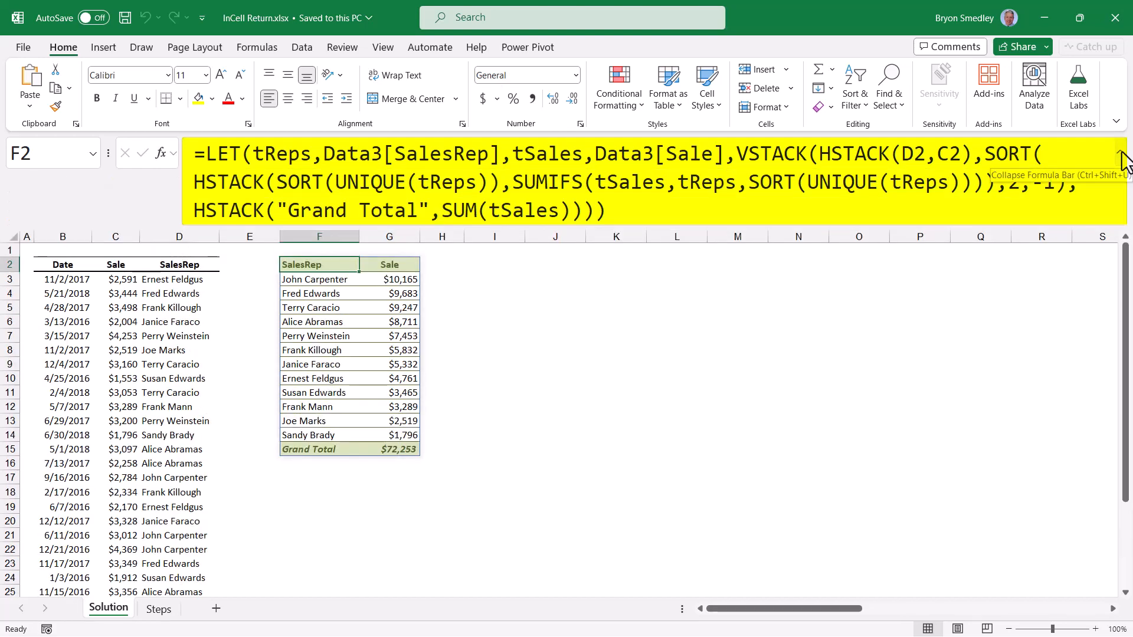
click(1118, 158)
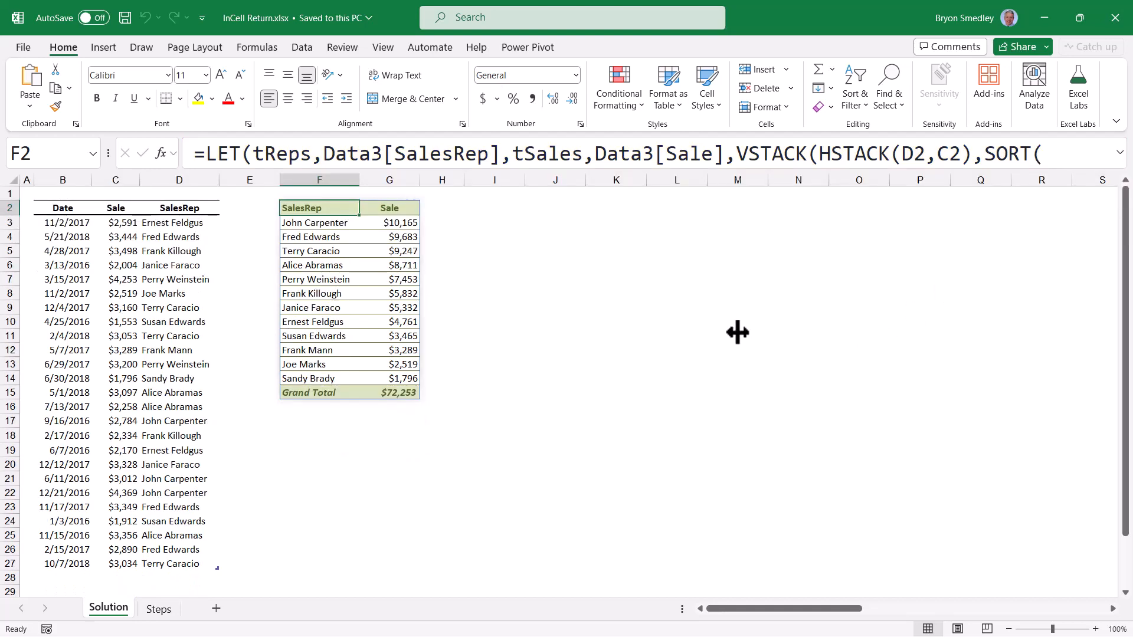
key(ctrl+shift+u)
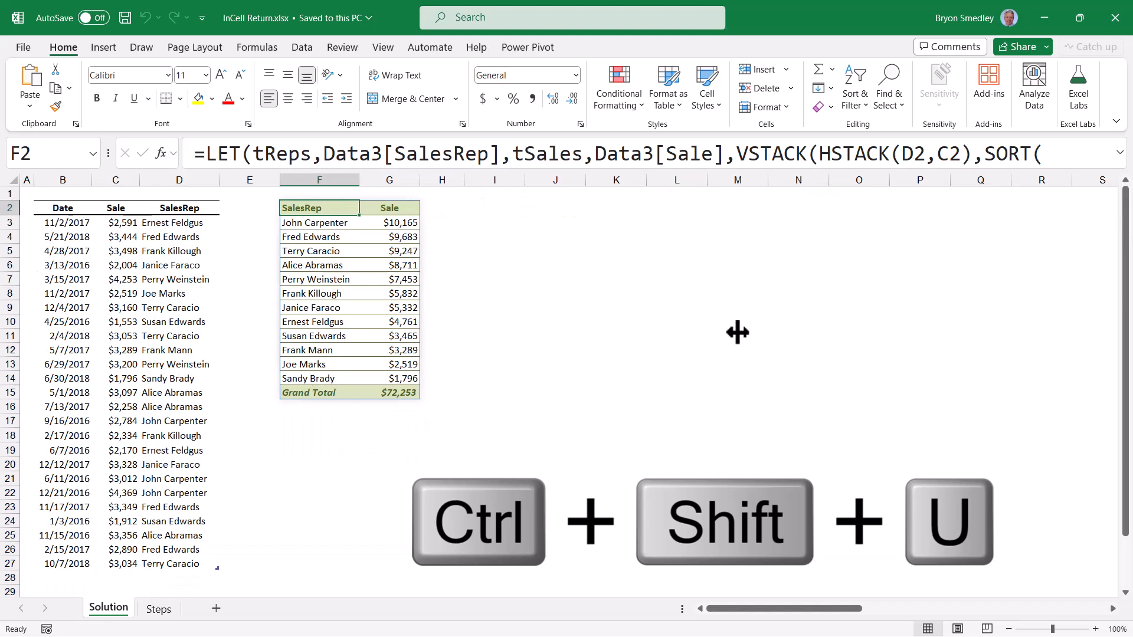
key(ctrl+shift+u)
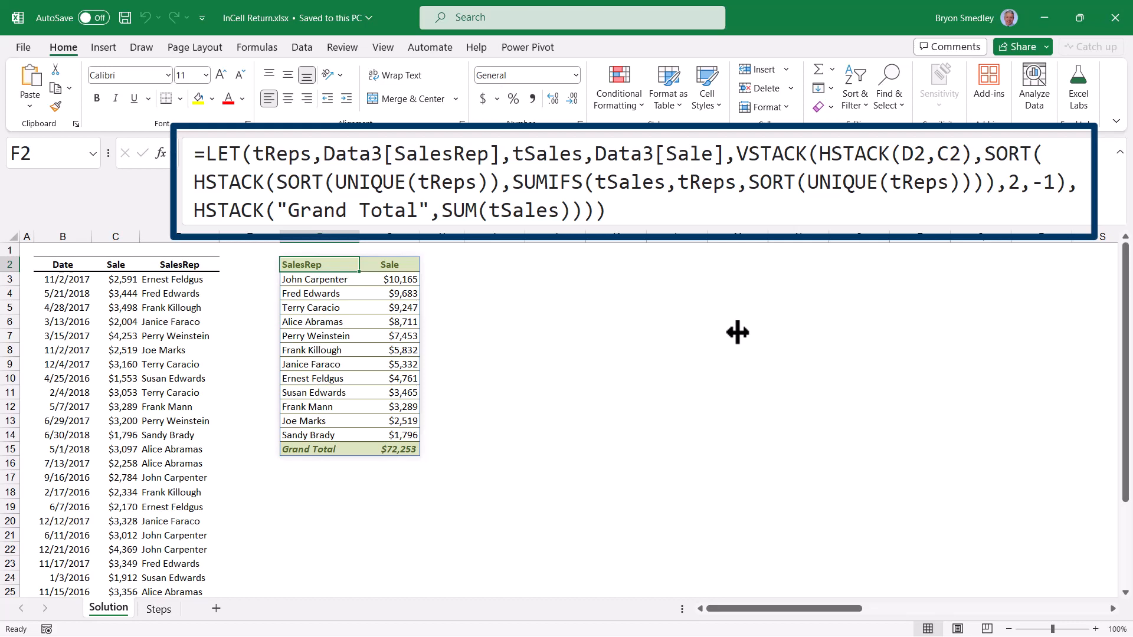
- Edit the F2 LET formula with line breaks so SUM(tSales) and each argument sit on separate lines
click(1119, 153)
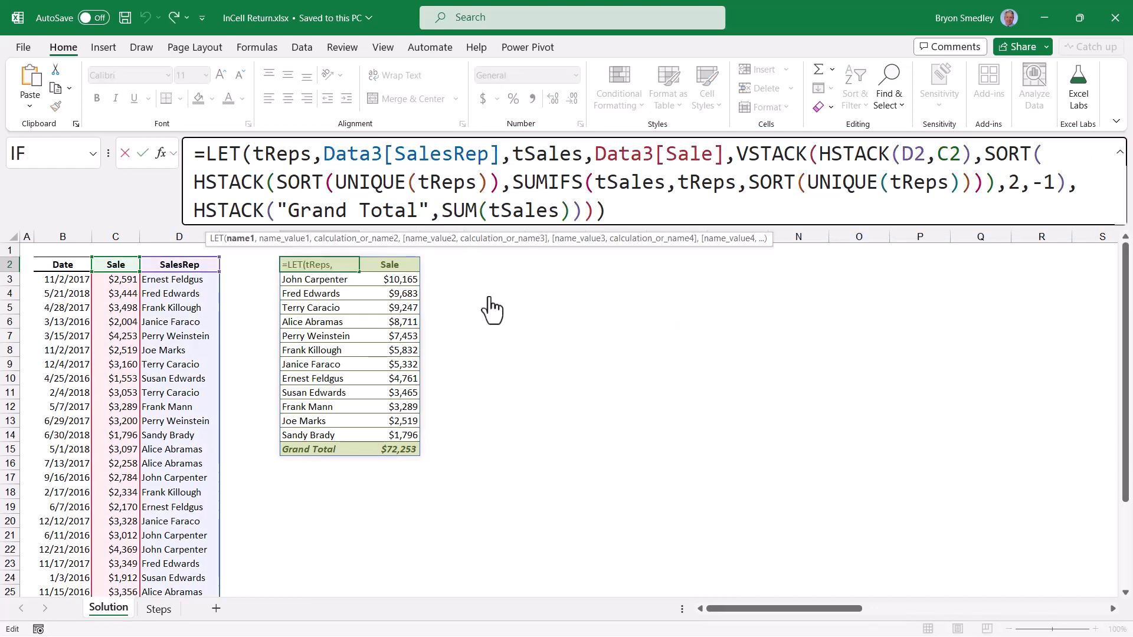
mouse_move(595, 350)
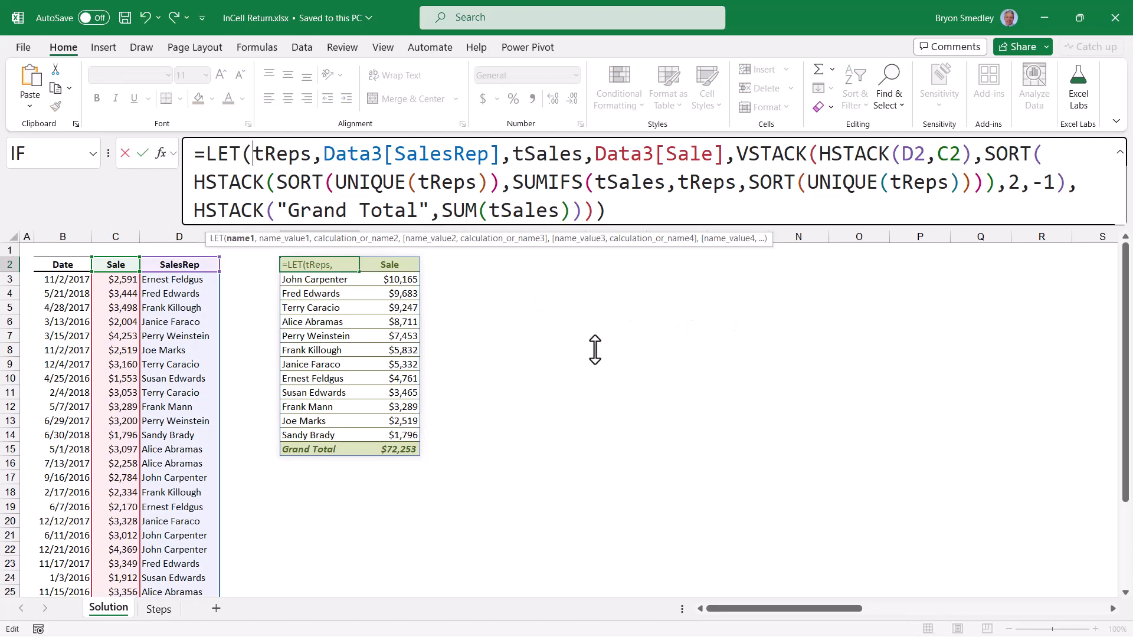
key(alt+enter)
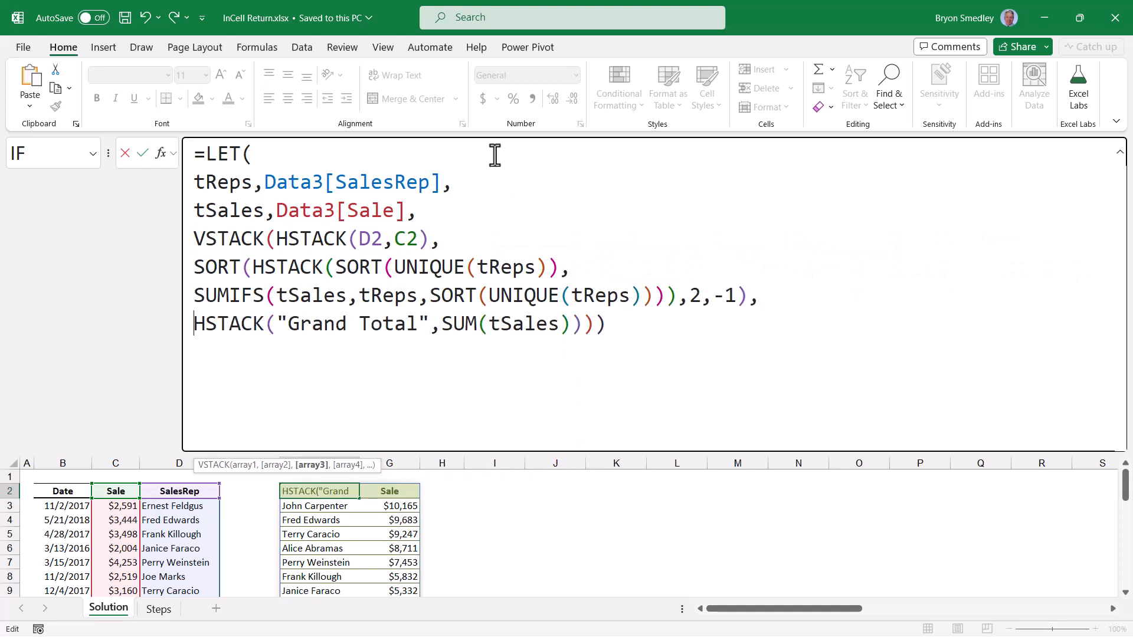
key(Enter)
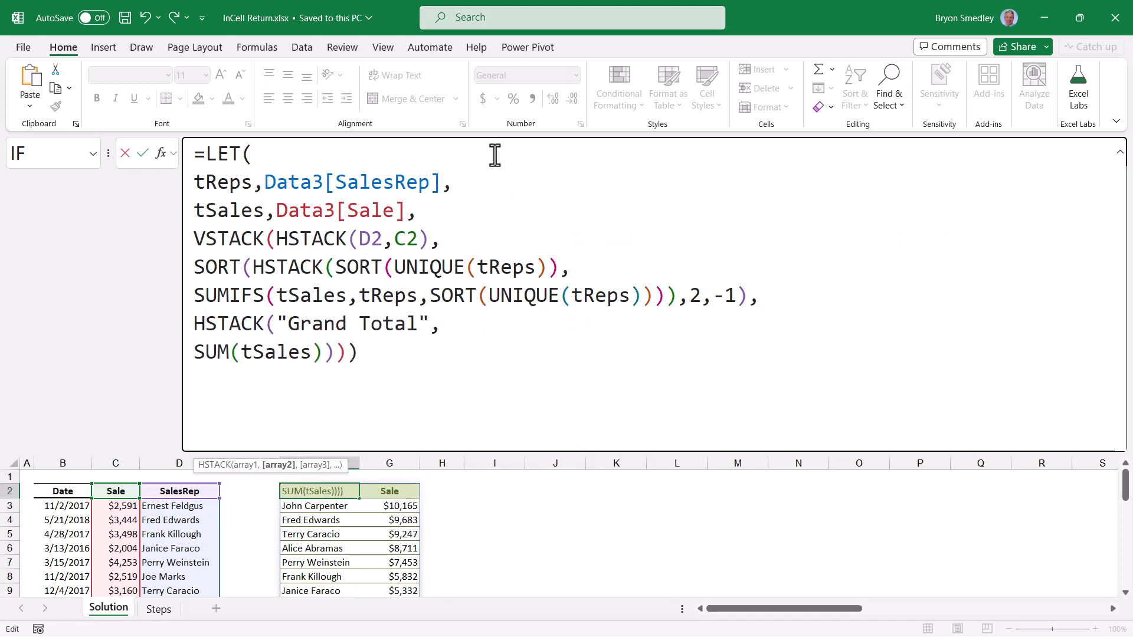
mouse_move(783, 137)
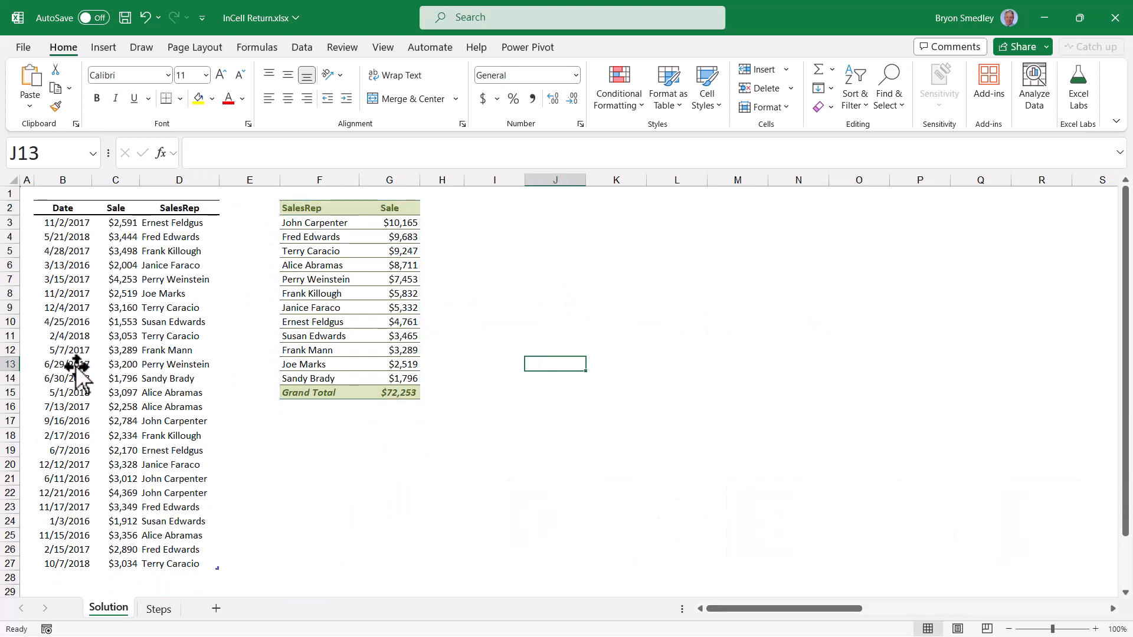
- Expand the formula bar (Ctrl+Shift+U) to review F2's multi-line formula, then collapse it
click(319, 208)
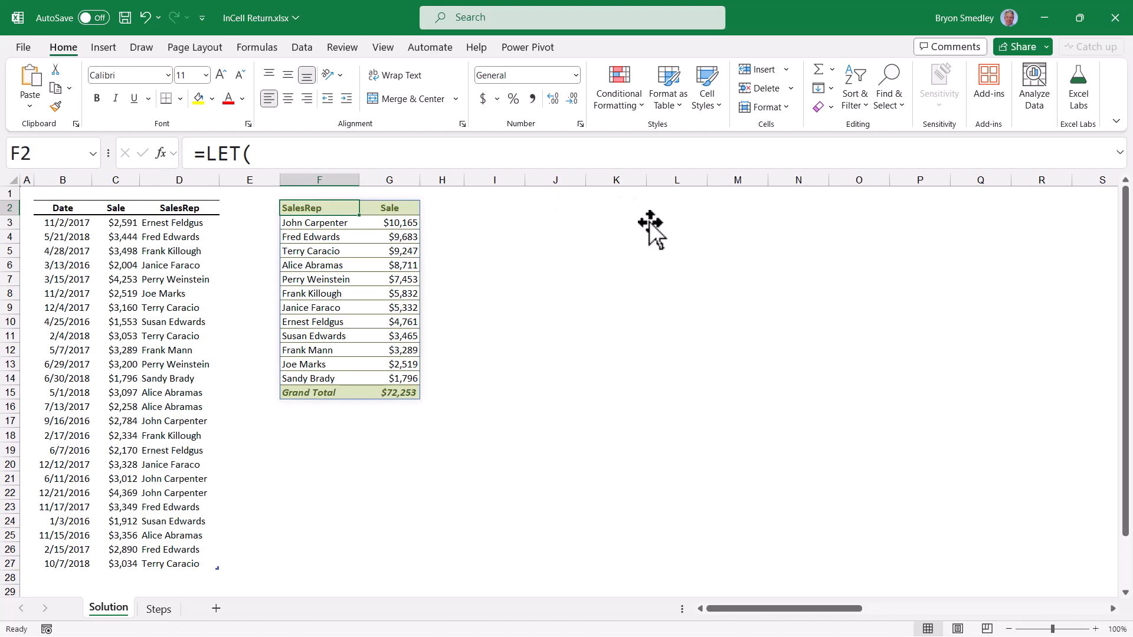
key(ctrl+shift+u)
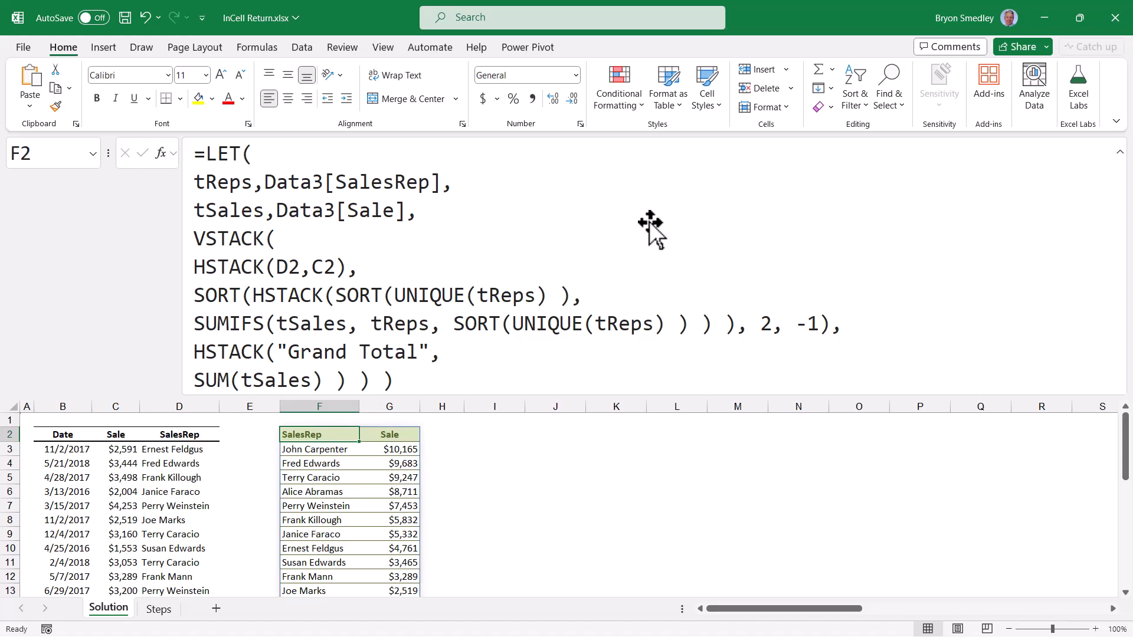
click(1118, 153)
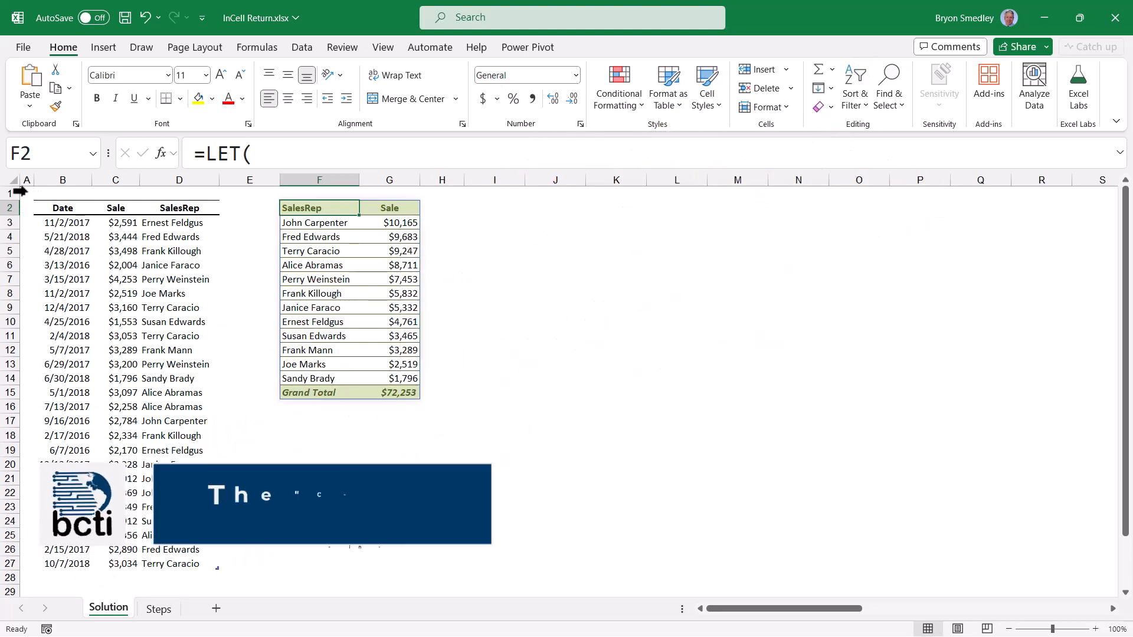
- From cell A1, zoom the worksheet in and out with Ctrl and the mouse wheel
click(27, 192)
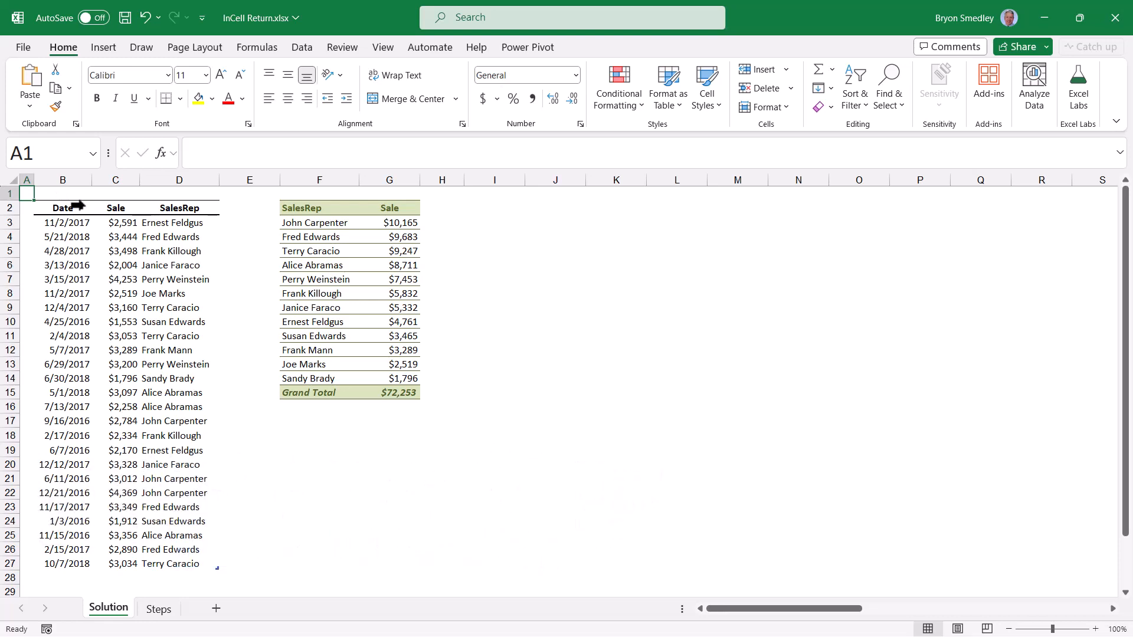
mouse_move(230, 324)
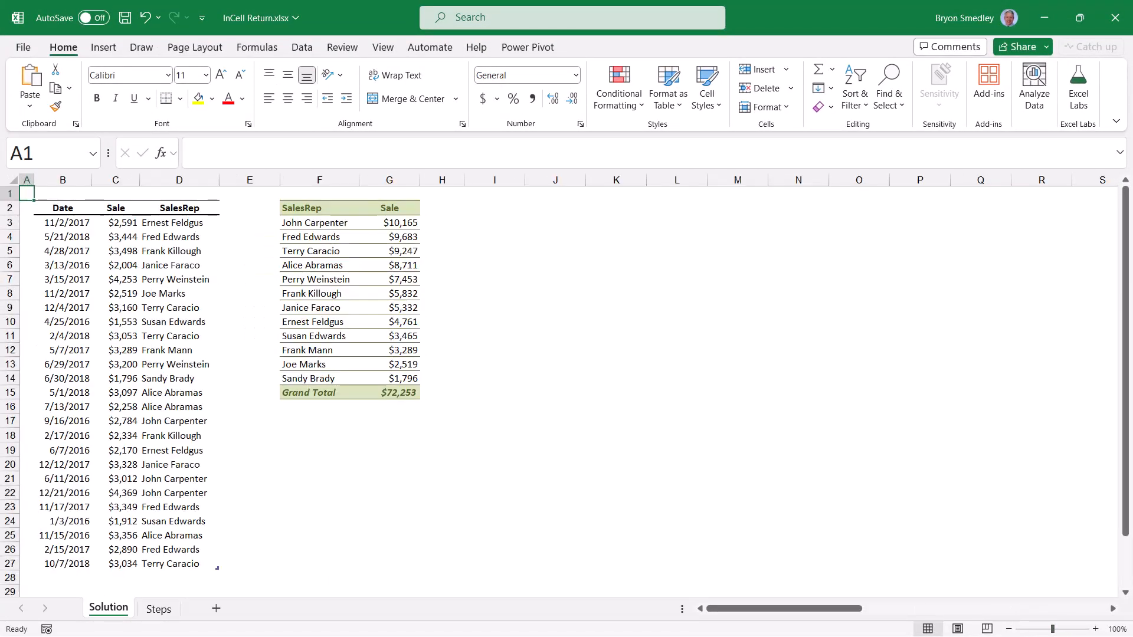
key(ctrl)
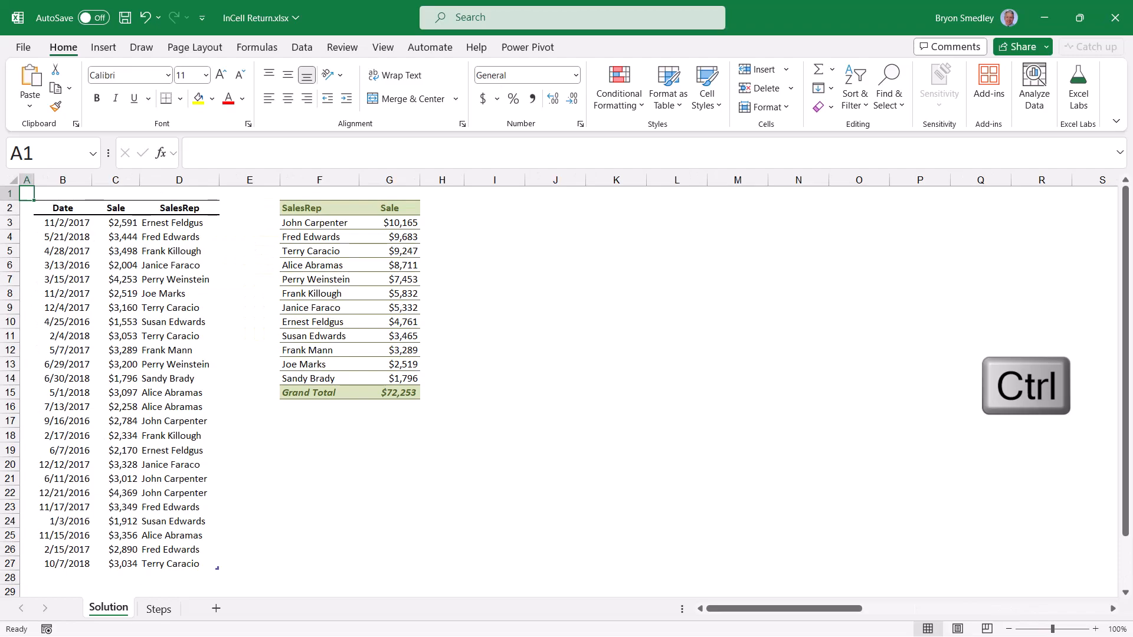
scroll(up, 3)
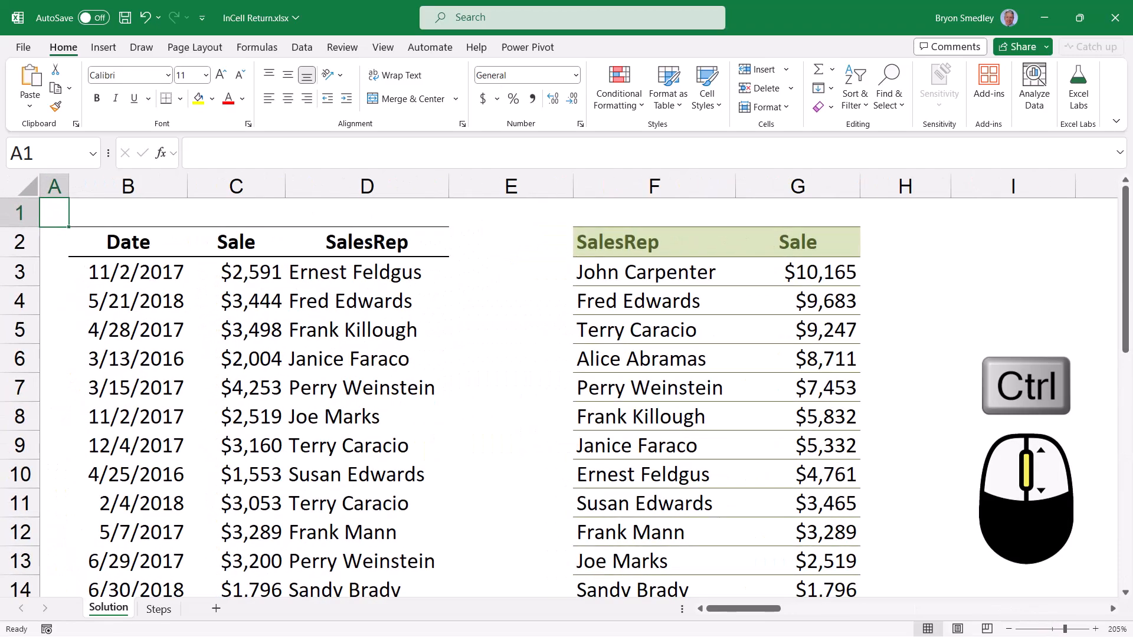
scroll(down, 3)
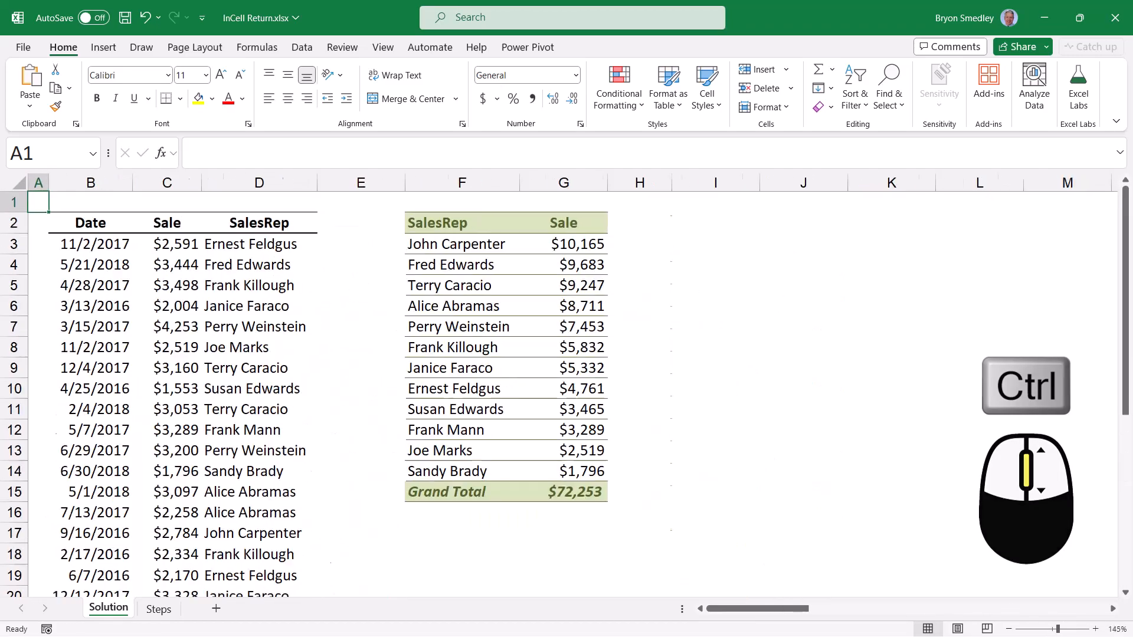